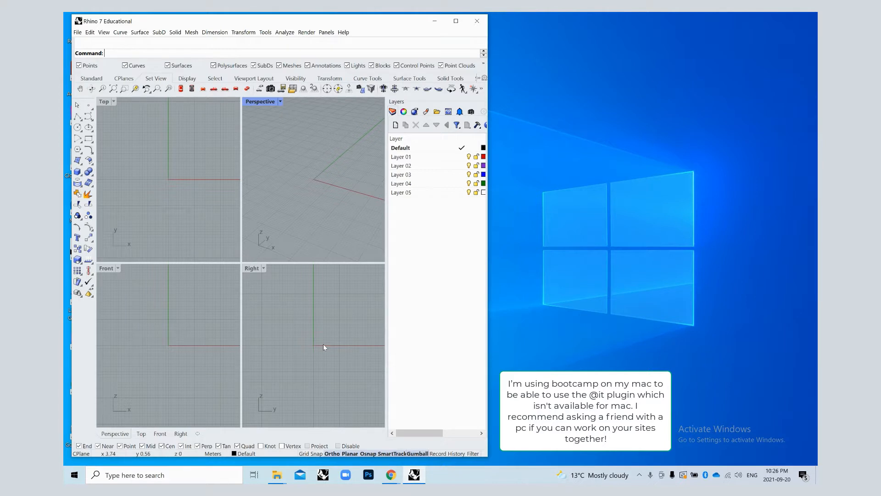
pyautogui.moveTo(305, 233)
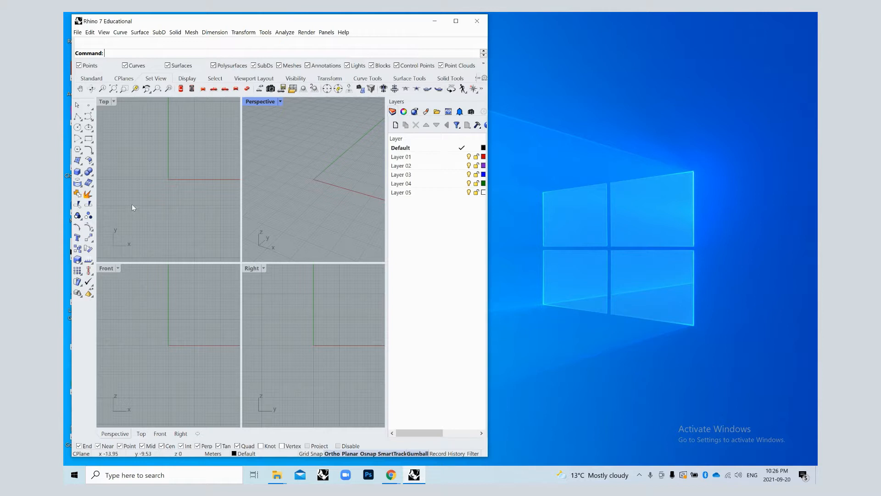
# - Launch Grasshopper from the Rhino 7 command line
pyautogui.write('Grasshopper')
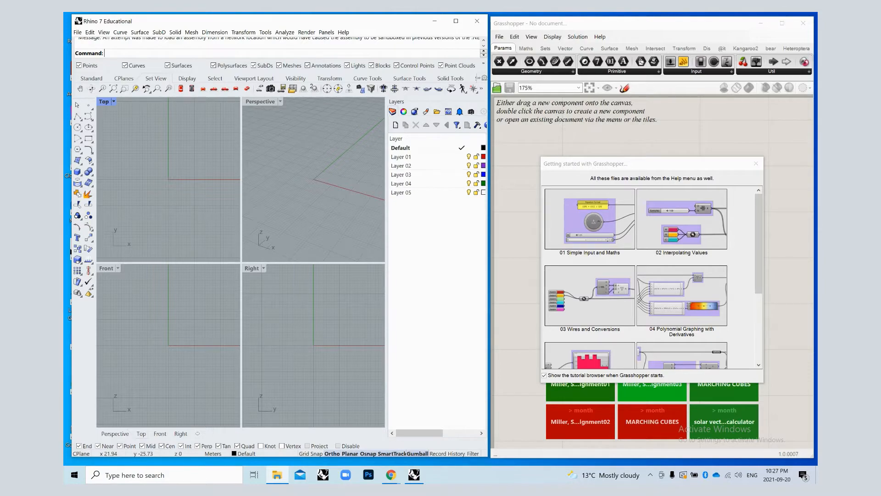
# - In Downloads, check the LunchBox zip's properties, then start Extract All
pyautogui.click(276, 475)
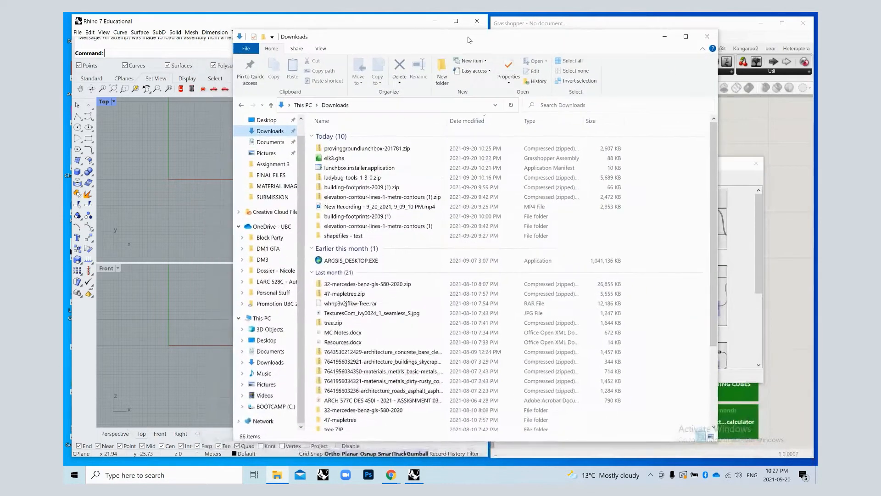
pyautogui.click(367, 148)
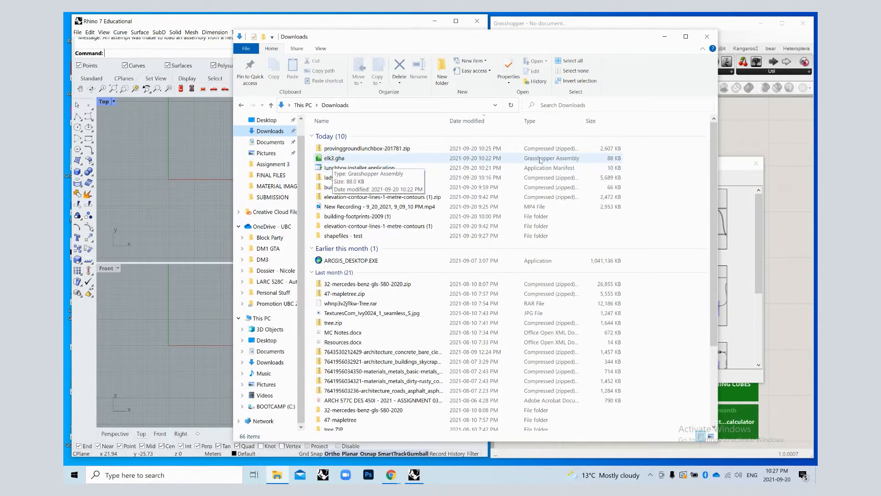
pyautogui.click(367, 148)
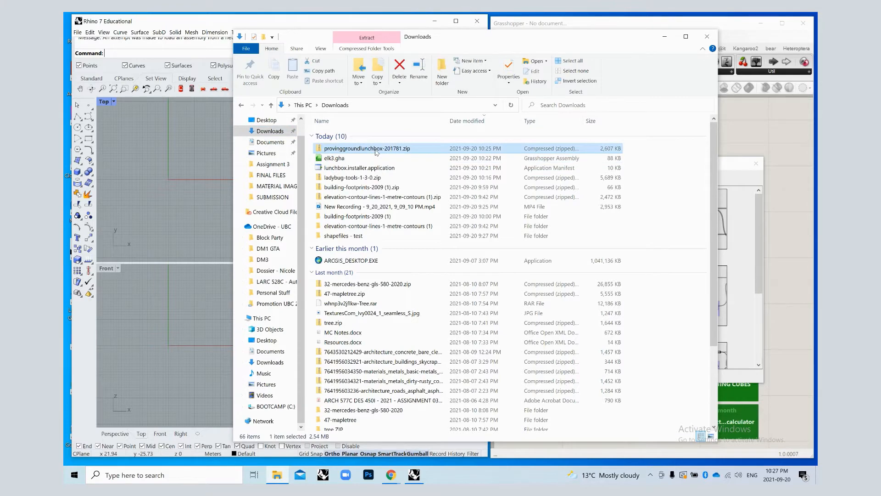
pyautogui.rightClick(368, 148)
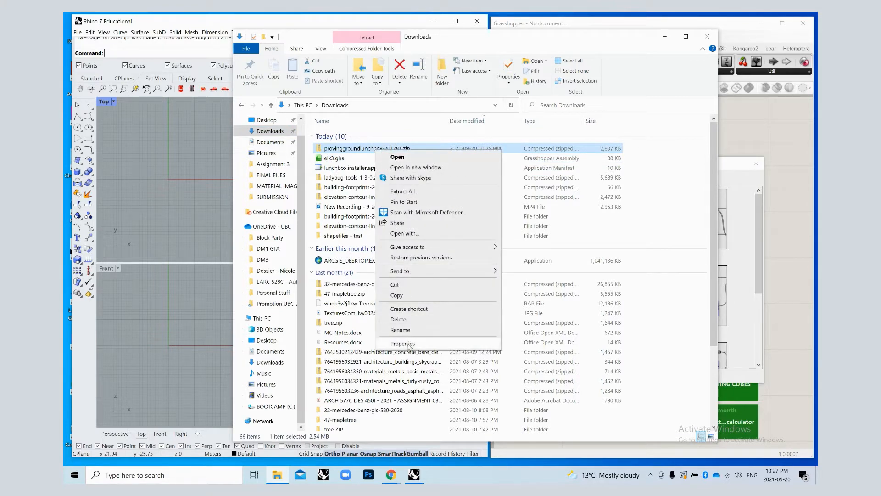
pyautogui.click(403, 343)
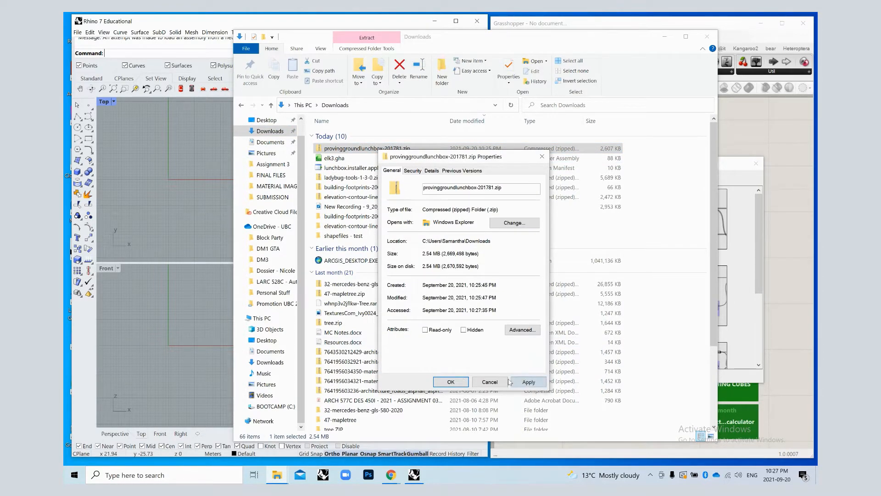
pyautogui.click(489, 381)
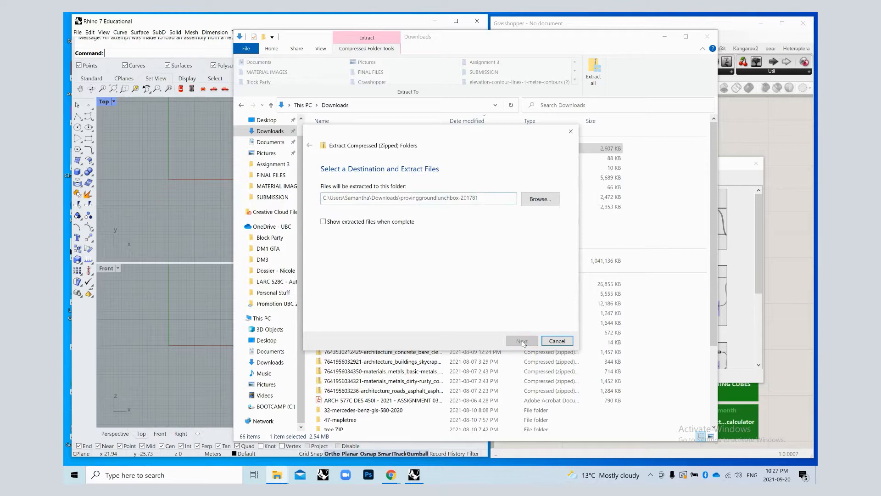
# - Extract the LunchBox zip into a new provinggroundlunchbox folder in Downloads
pyautogui.click(521, 341)
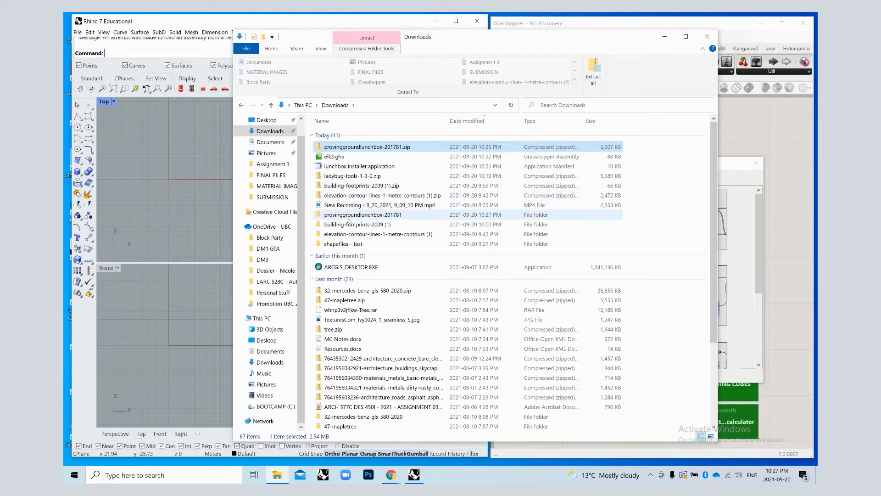
pyautogui.moveTo(363, 215)
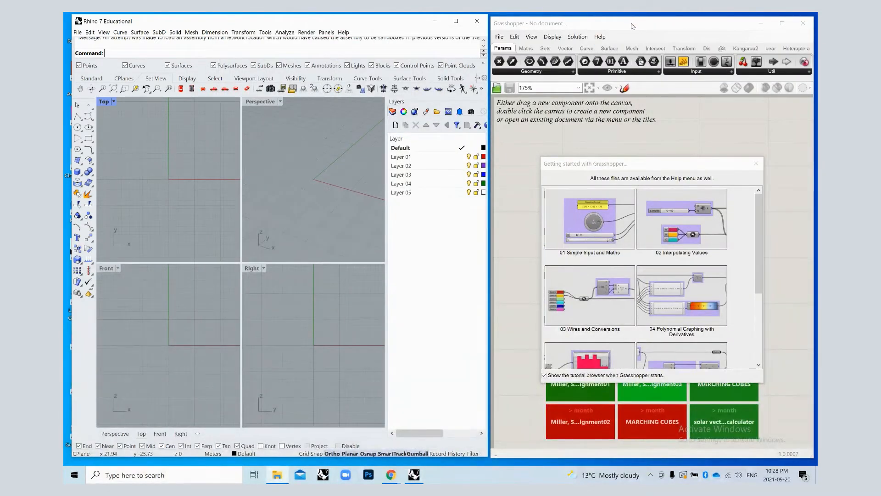
# - Open Grasshopper's Components Folder and arrange it beside the Downloads window
pyautogui.click(499, 37)
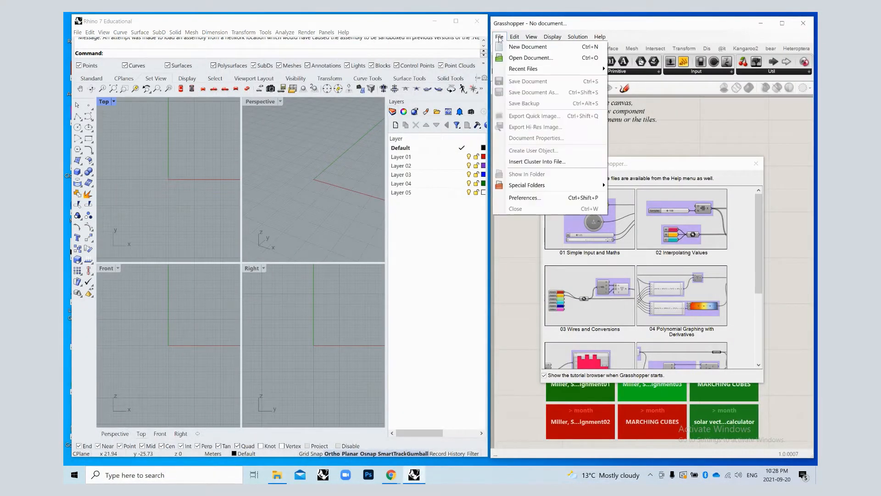
pyautogui.moveTo(527, 185)
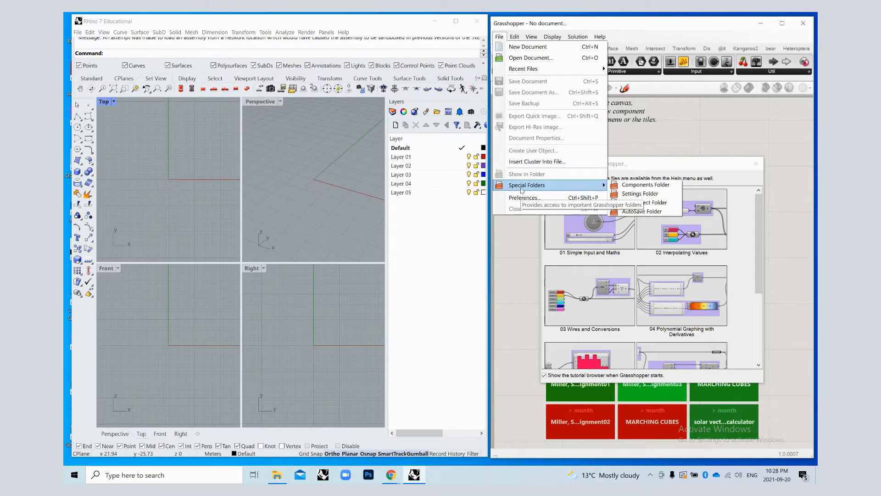
pyautogui.moveTo(645, 184)
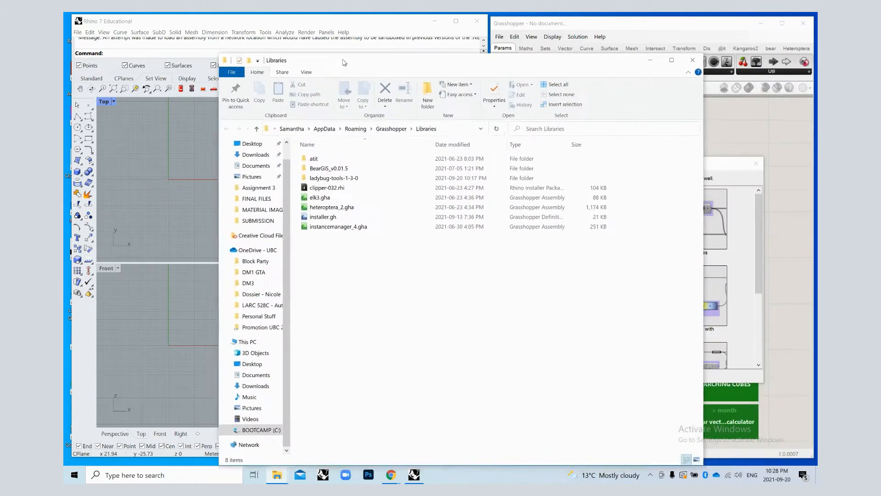
pyautogui.moveTo(344, 60); pyautogui.dragTo(325, 44)
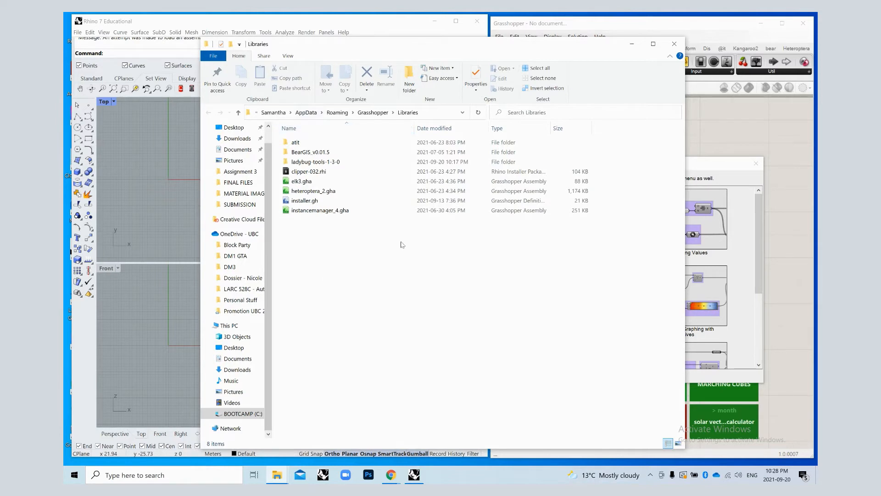
pyautogui.click(295, 142)
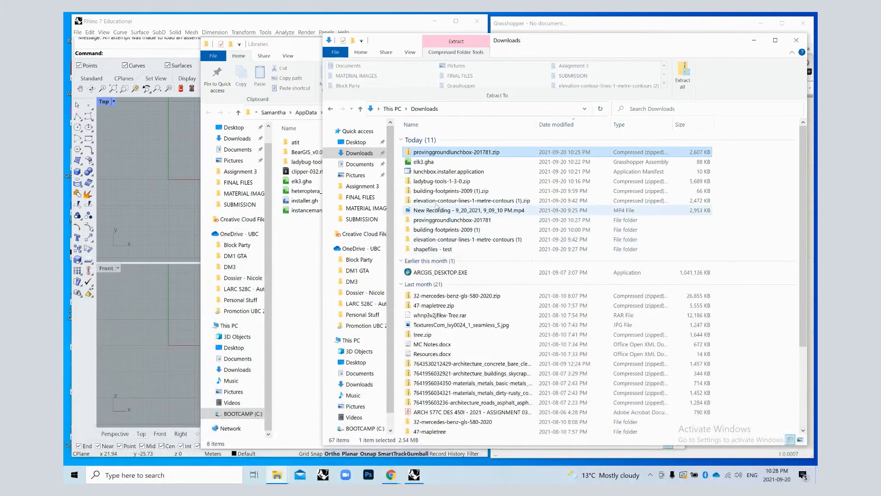
# - Move the provinggroundlunchbox folder into Libraries and close the Libraries window
pyautogui.click(452, 219)
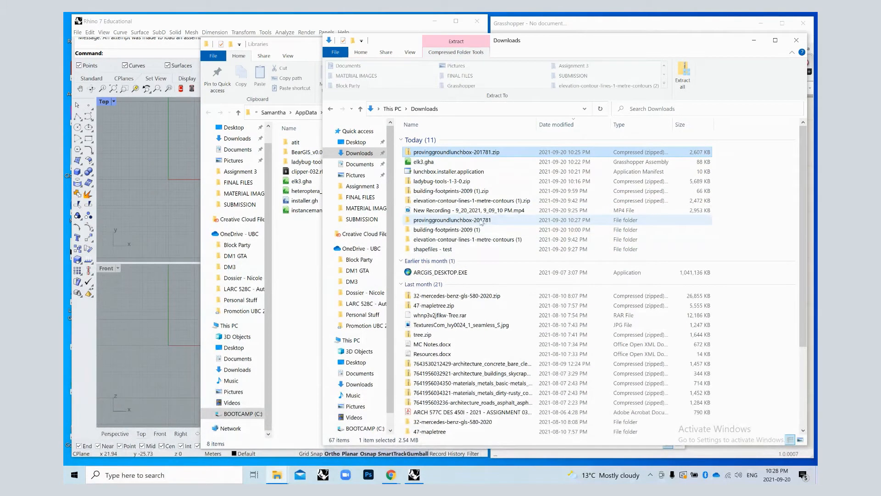
pyautogui.click(453, 220)
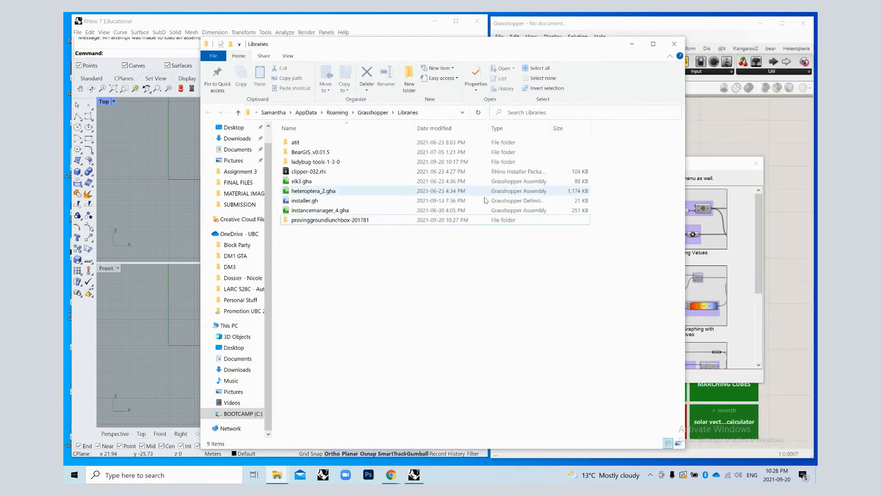
pyautogui.moveTo(674, 44)
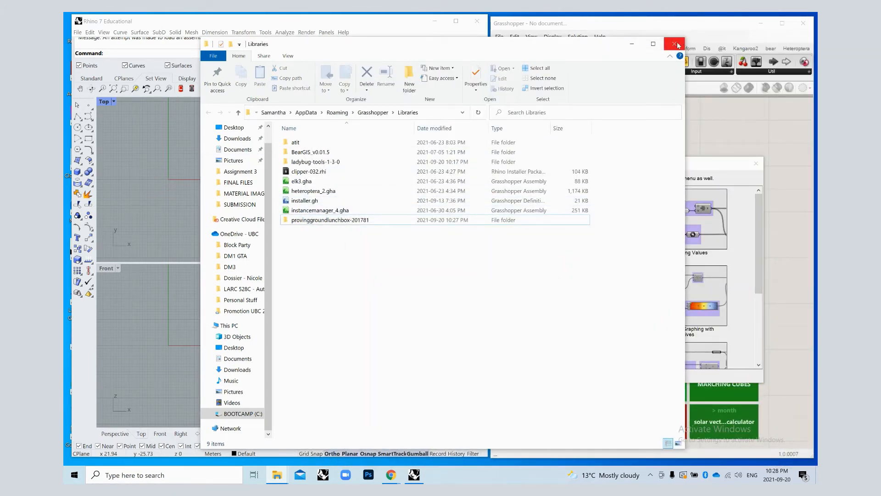
pyautogui.click(674, 44)
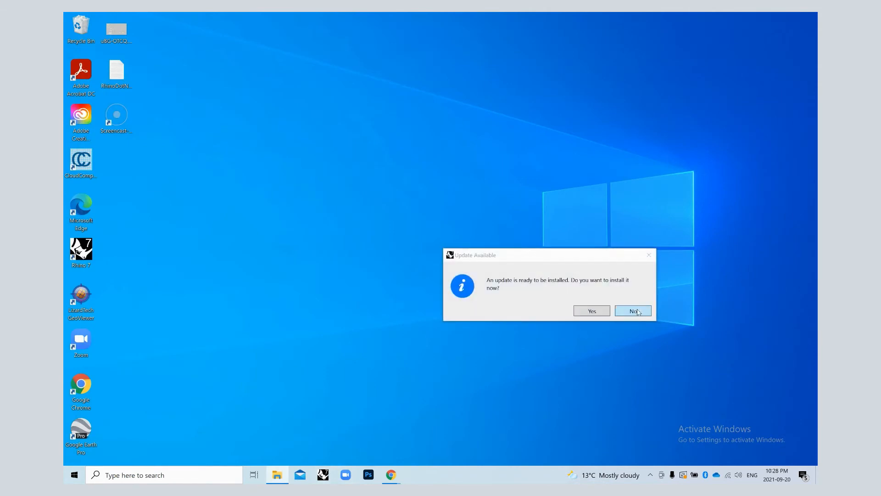
# - Decline the Rhino update and relaunch Rhino 7 with Grasshopper
pyautogui.click(633, 311)
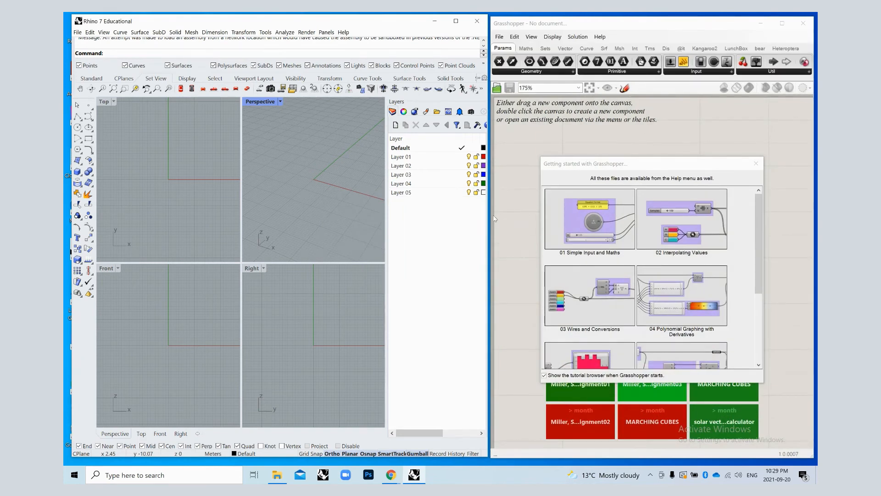
pyautogui.moveTo(646, 23); pyautogui.dragTo(433, 23)
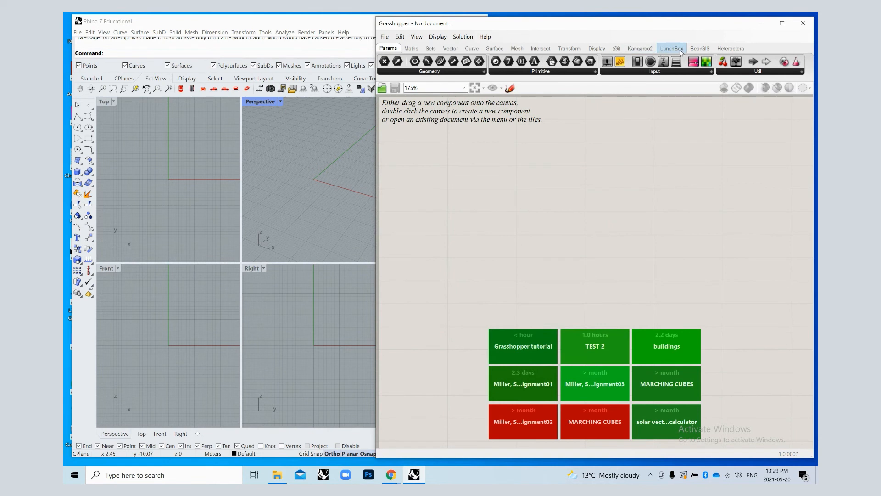
pyautogui.click(639, 48)
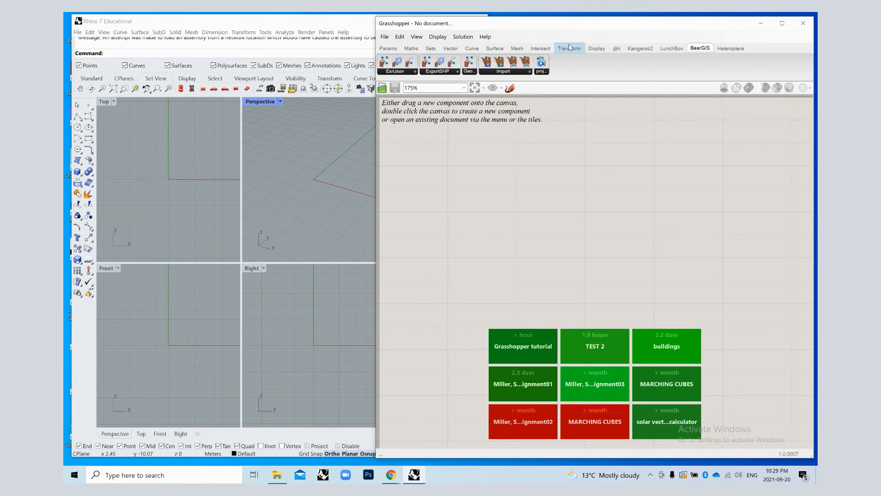
pyautogui.click(616, 48)
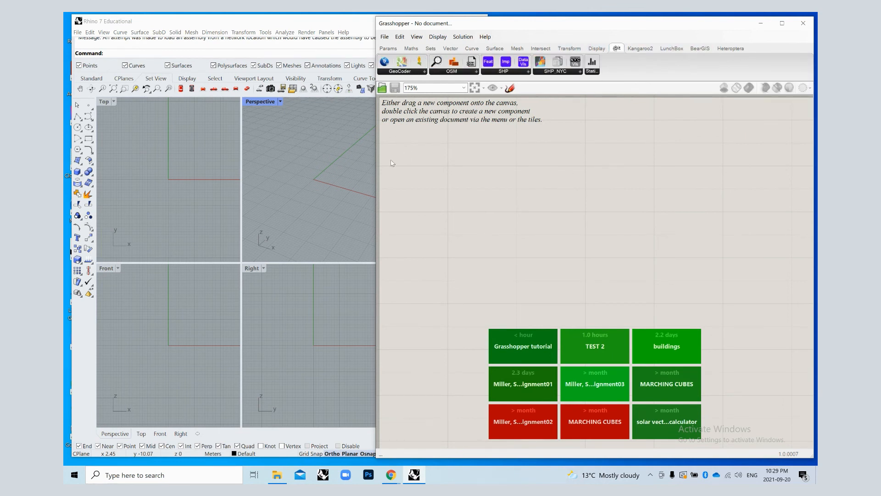